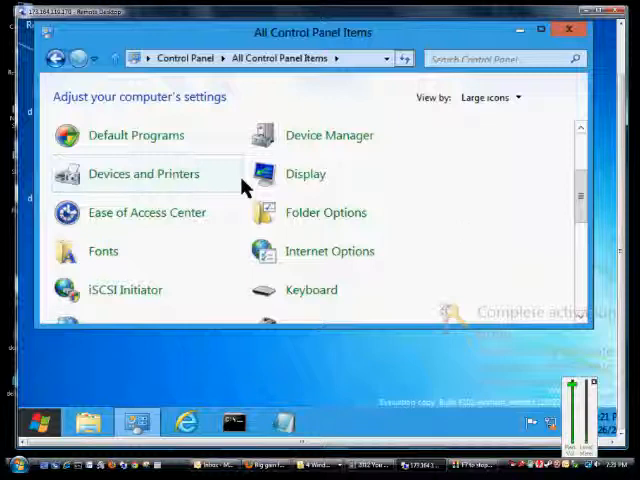
{"action": "mouse_move", "coordinate": [248, 262]}
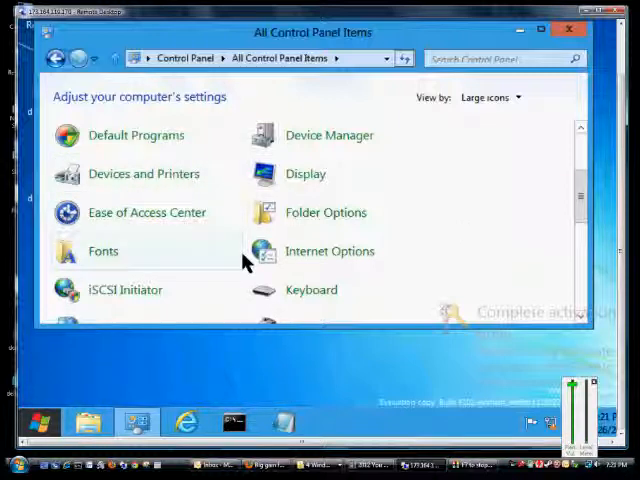
{"action": "mouse_move", "coordinate": [200, 252]}
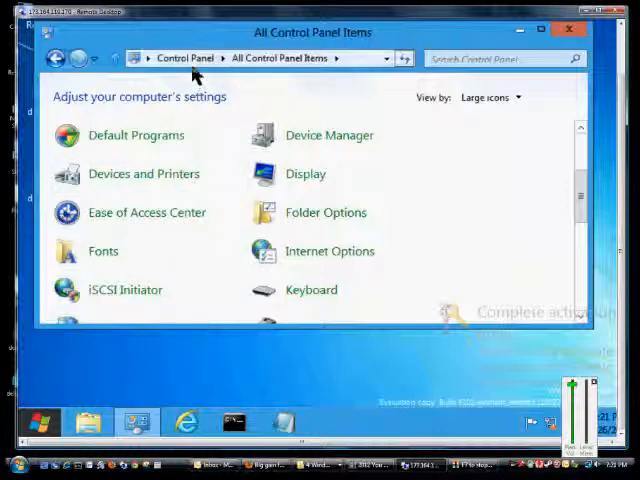
{"action": "mouse_move", "coordinate": [508, 116]}
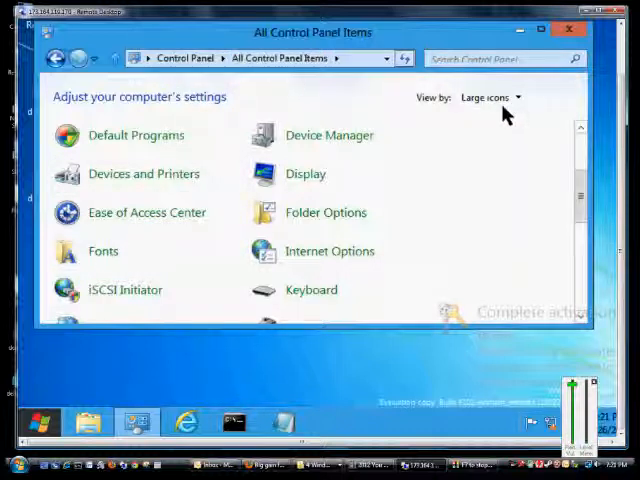
Step: Go from Ease of Access Center to the 'Make it easier to focus on tasks' settings
{"action": "left_click", "coordinate": [500, 96]}
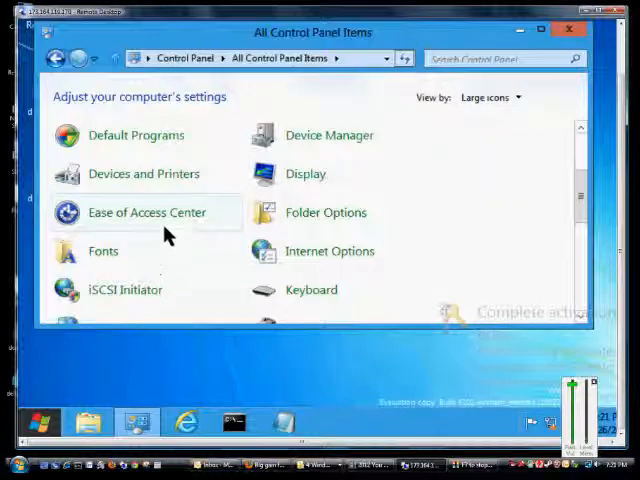
{"action": "left_click", "coordinate": [146, 212]}
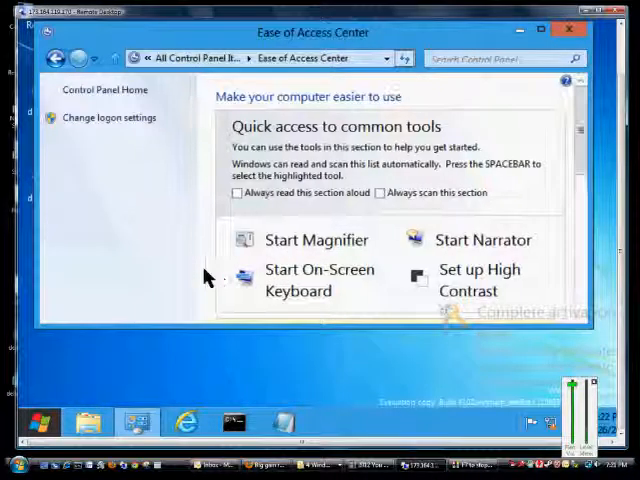
{"action": "scroll", "scroll_direction": "down", "scroll_amount": 3}
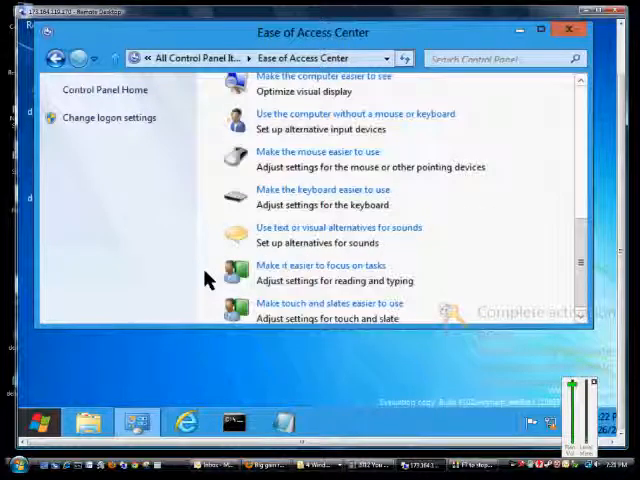
{"action": "scroll", "scroll_direction": "down", "scroll_amount": 3}
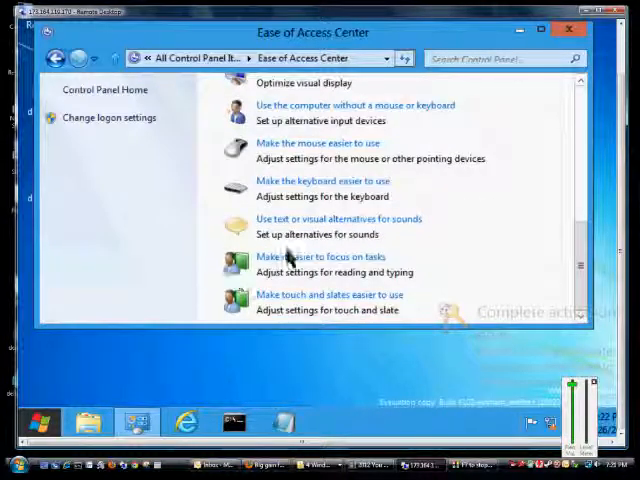
{"action": "left_click", "coordinate": [318, 256]}
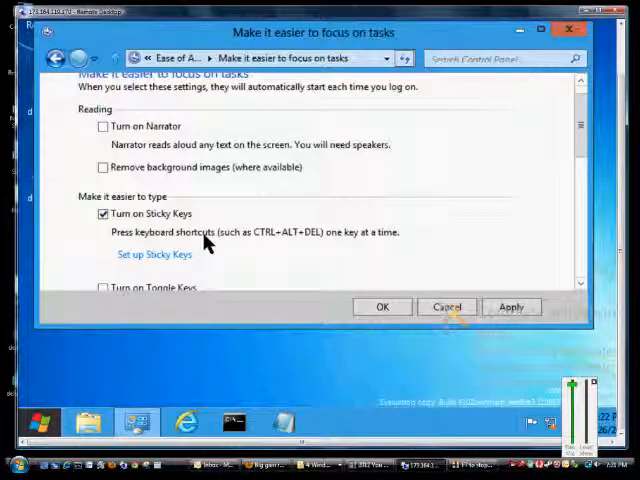
Step: Reach the detailed 'Set up Sticky Keys' page from the focus-on-tasks options
{"action": "scroll", "scroll_direction": "down", "scroll_amount": 3}
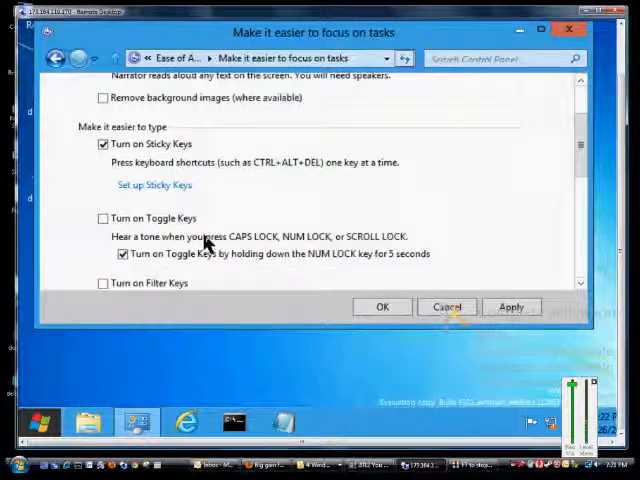
{"action": "mouse_move", "coordinate": [136, 176]}
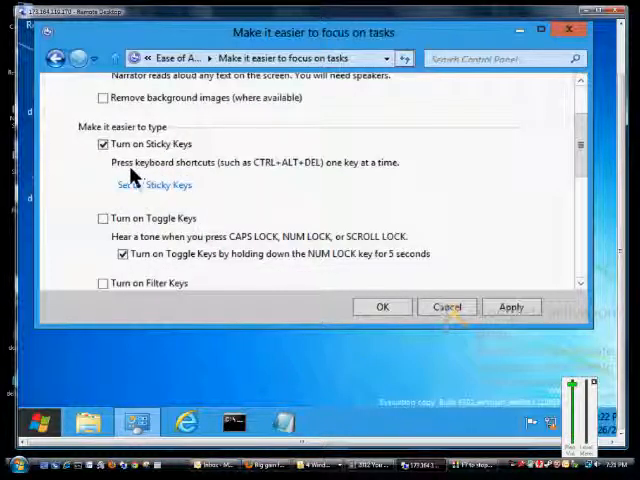
{"action": "mouse_move", "coordinate": [248, 182]}
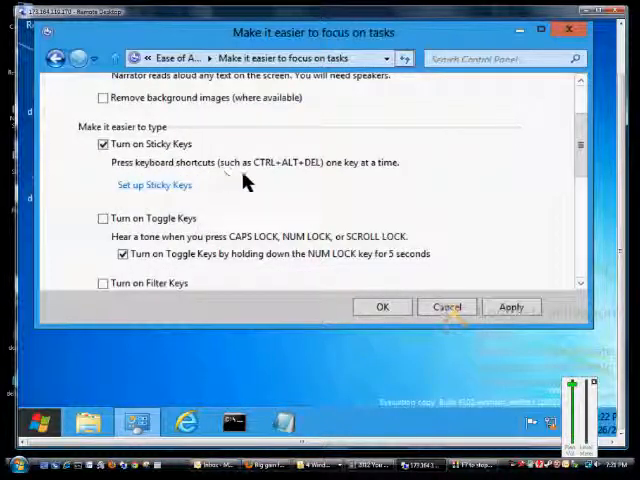
{"action": "mouse_move", "coordinate": [338, 200]}
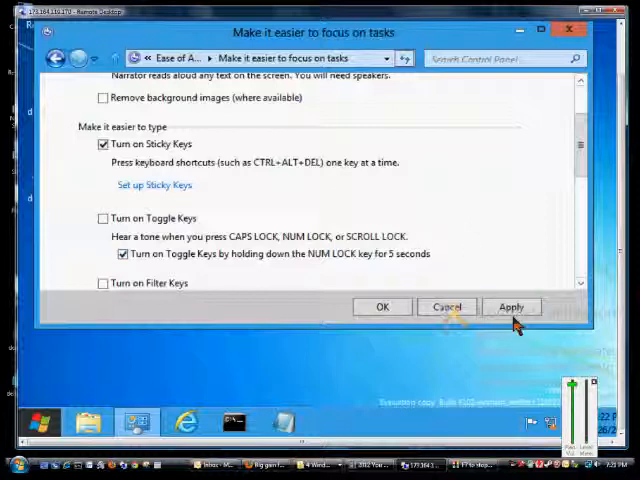
{"action": "left_click", "coordinate": [154, 184]}
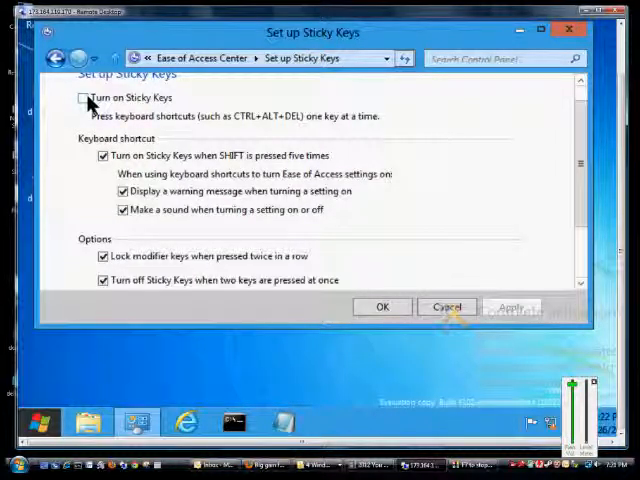
Step: Check 'Turn on Sticky Keys' on the setup page, raising the confirmation prompt
{"action": "left_click", "coordinate": [80, 100]}
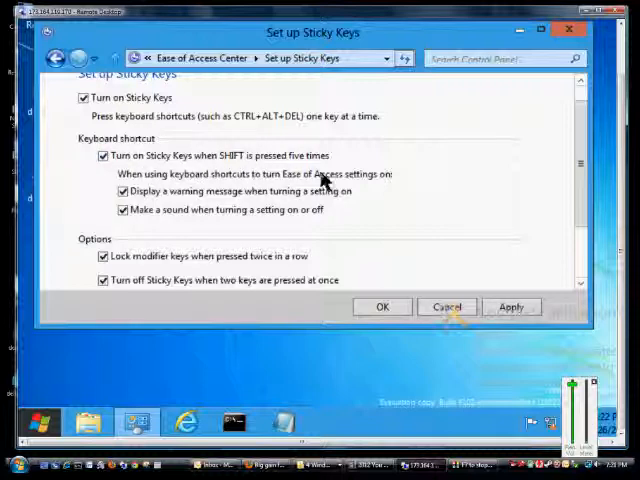
{"action": "mouse_move", "coordinate": [396, 192]}
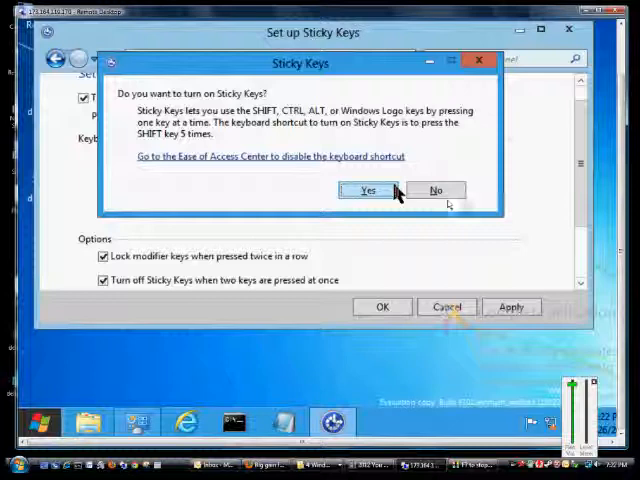
Step: Answer Yes to the prompt so Sticky Keys stays turned on
{"action": "left_click", "coordinate": [368, 190]}
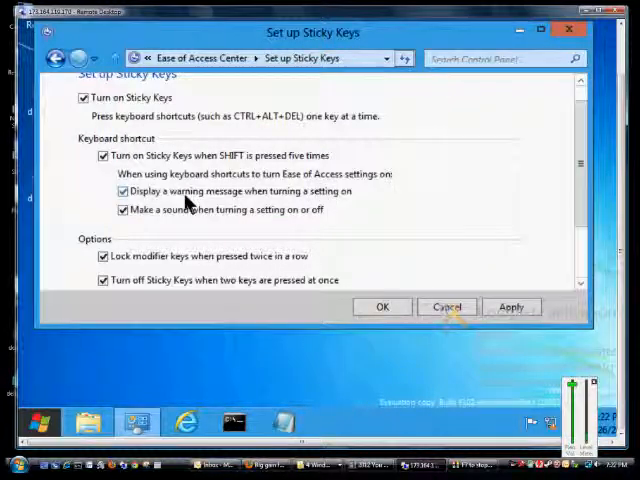
{"action": "mouse_move", "coordinate": [242, 210]}
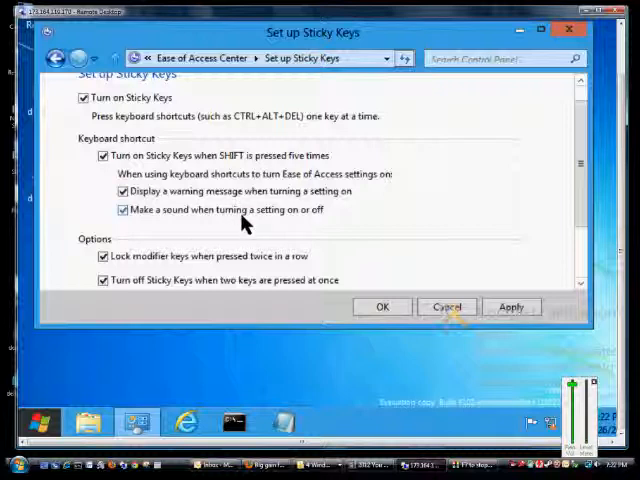
{"action": "mouse_move", "coordinate": [272, 220]}
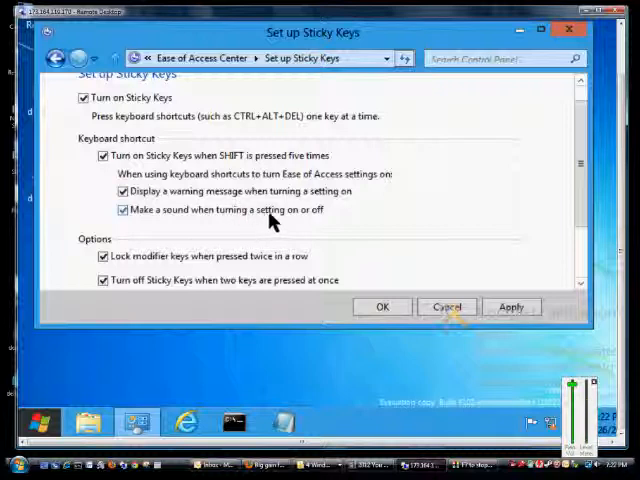
{"action": "mouse_move", "coordinate": [404, 220]}
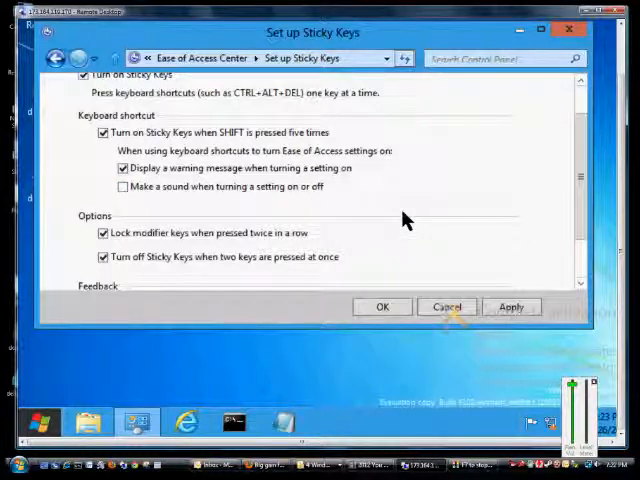
{"action": "mouse_move", "coordinate": [312, 244]}
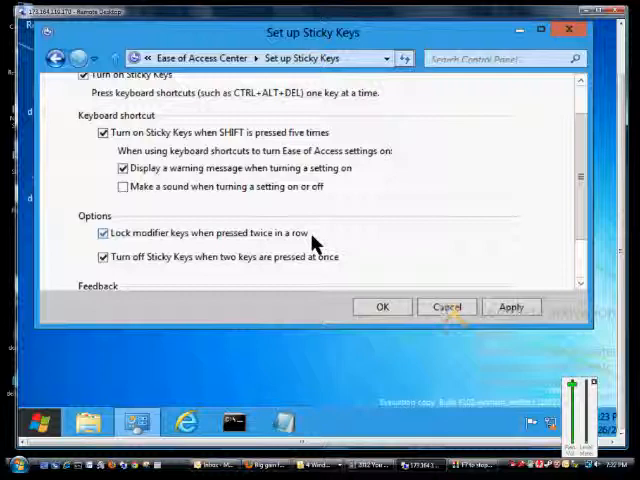
{"action": "mouse_move", "coordinate": [292, 242]}
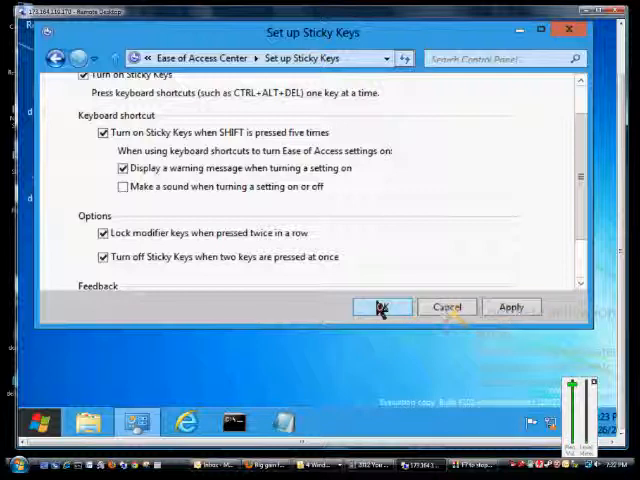
{"action": "mouse_move", "coordinate": [322, 224]}
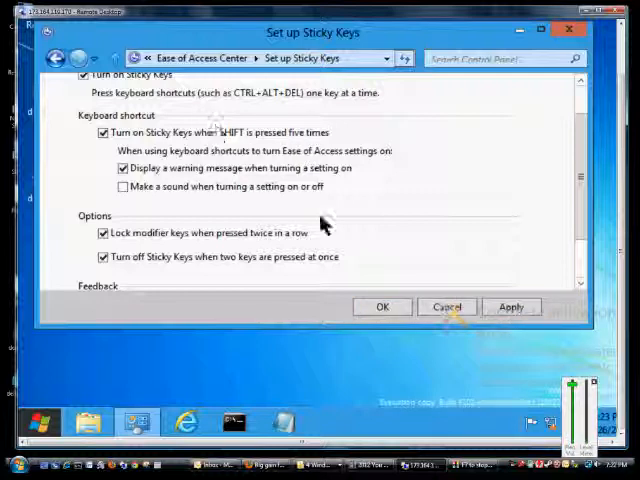